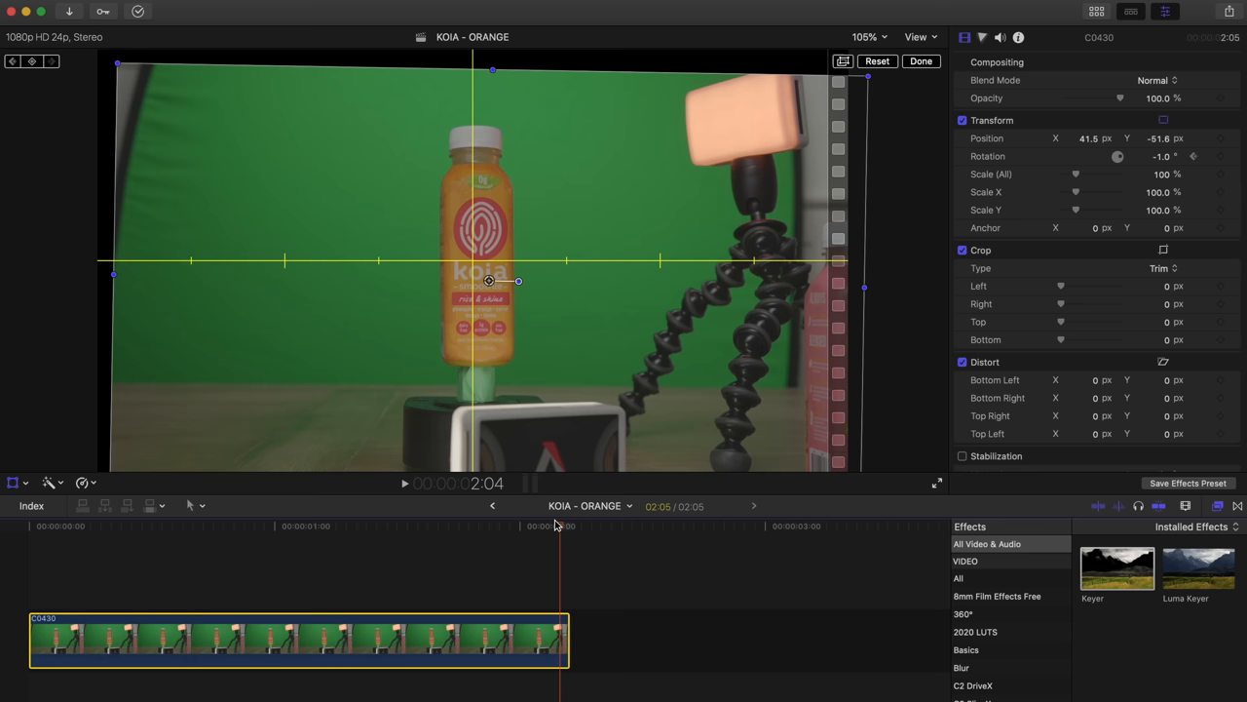
Move and tilt the bottle footage to position 29.5, -41.0 px and -1.4° rotation.
drag(518, 280, 484, 276)
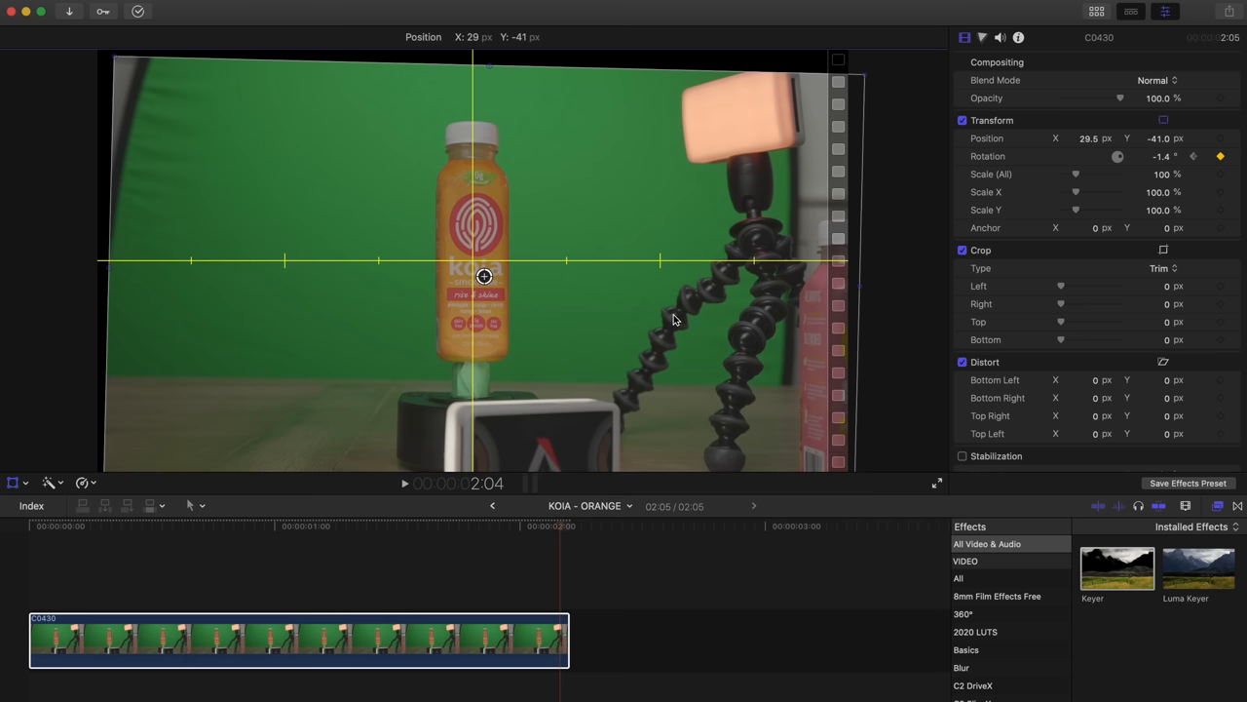
click(156, 526)
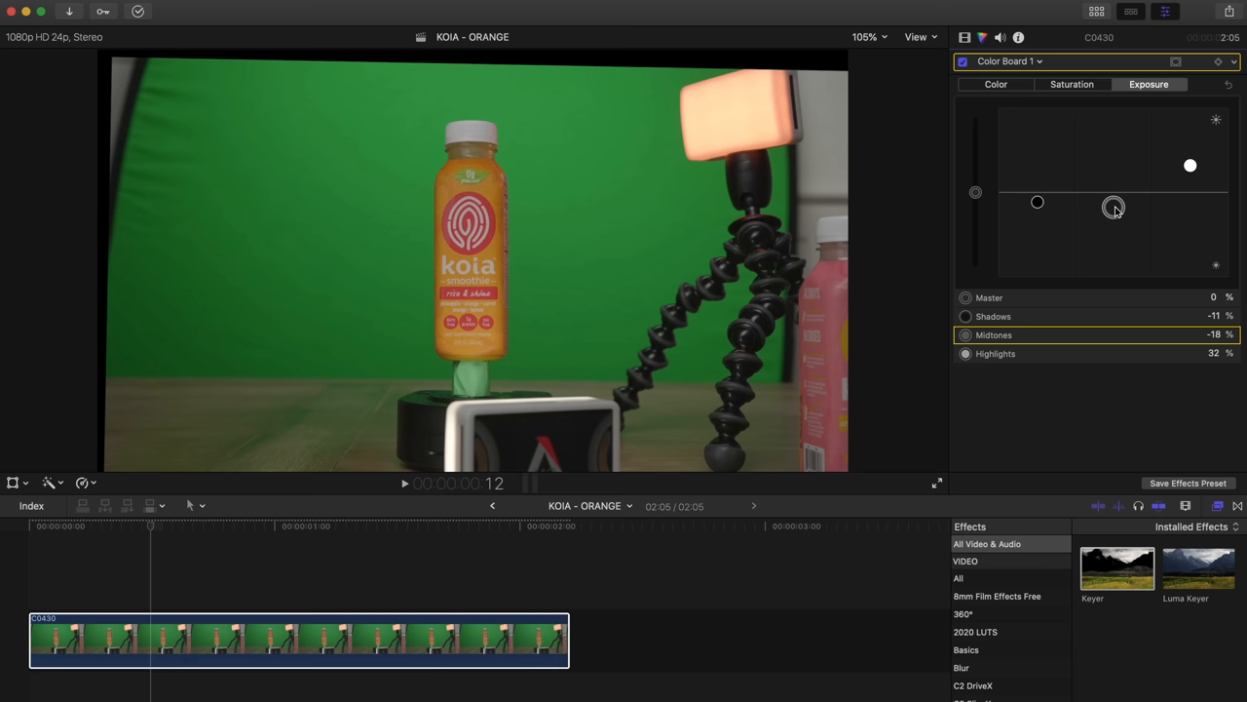
Adjust the clip's midtones exposure on the Color Board (midtones -18%).
click(1017, 37)
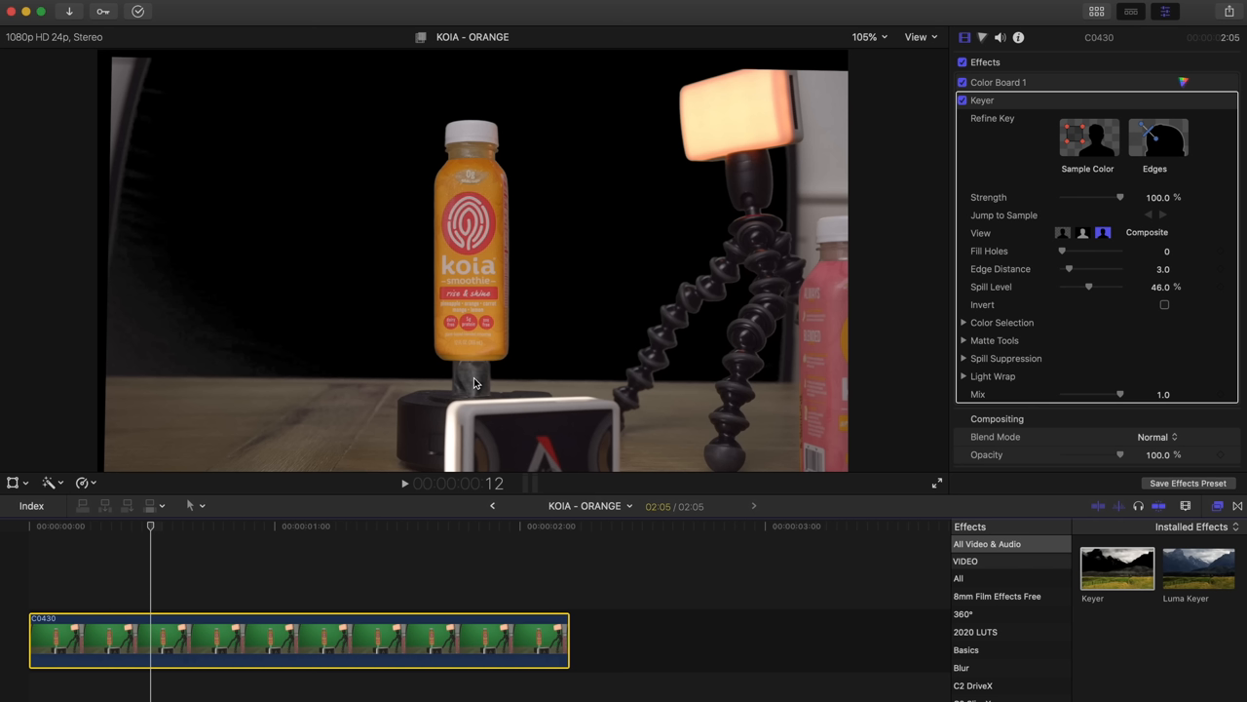
mouse_move(379, 255)
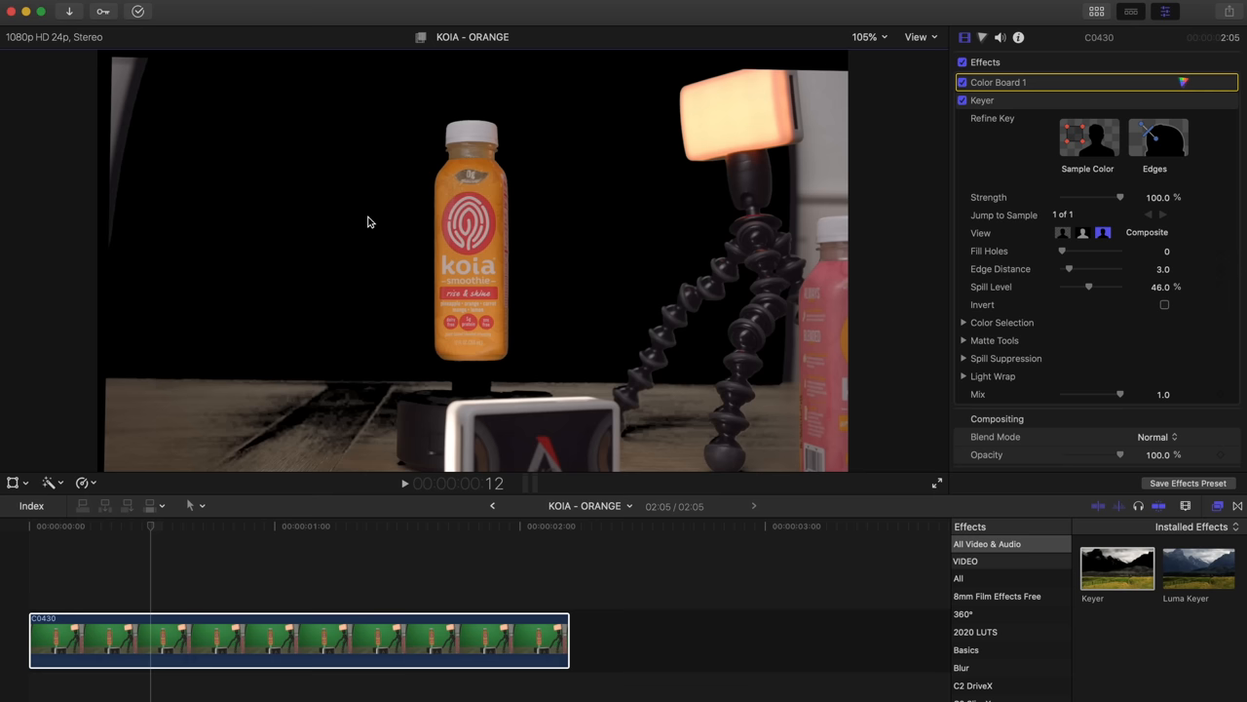
Toggle the green screen key off and on to compare, then fill holes in the matte.
click(963, 100)
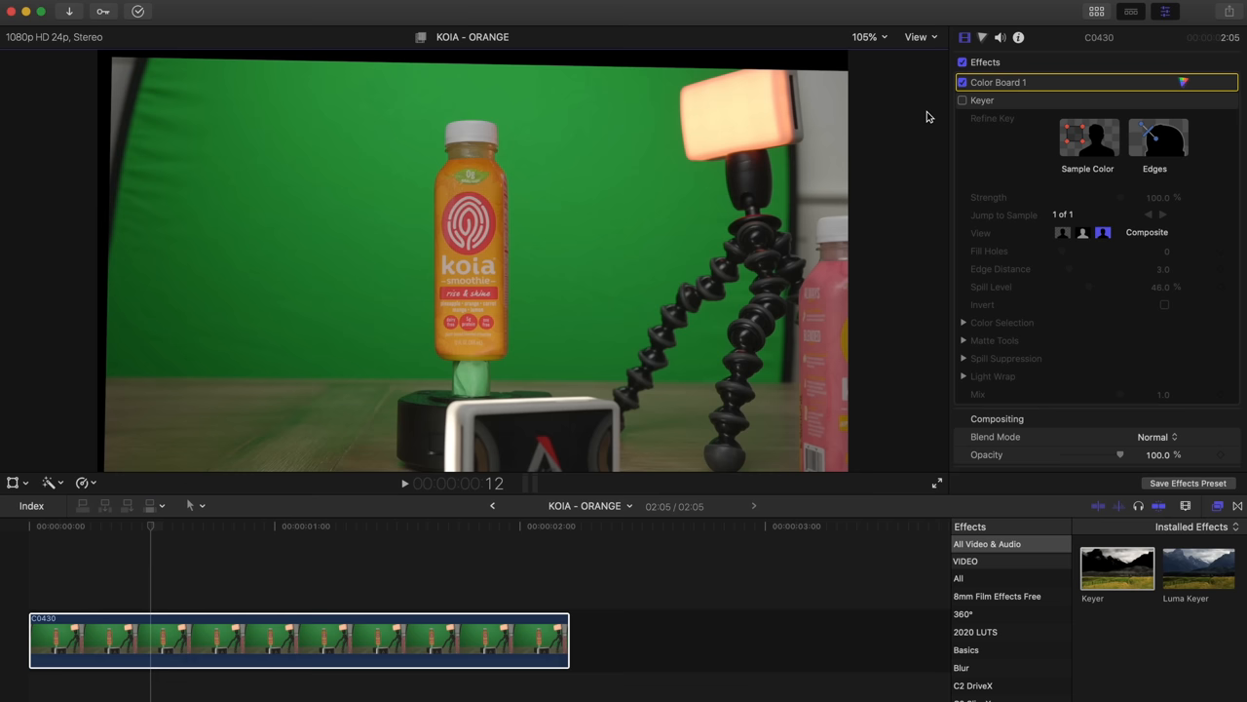
click(963, 101)
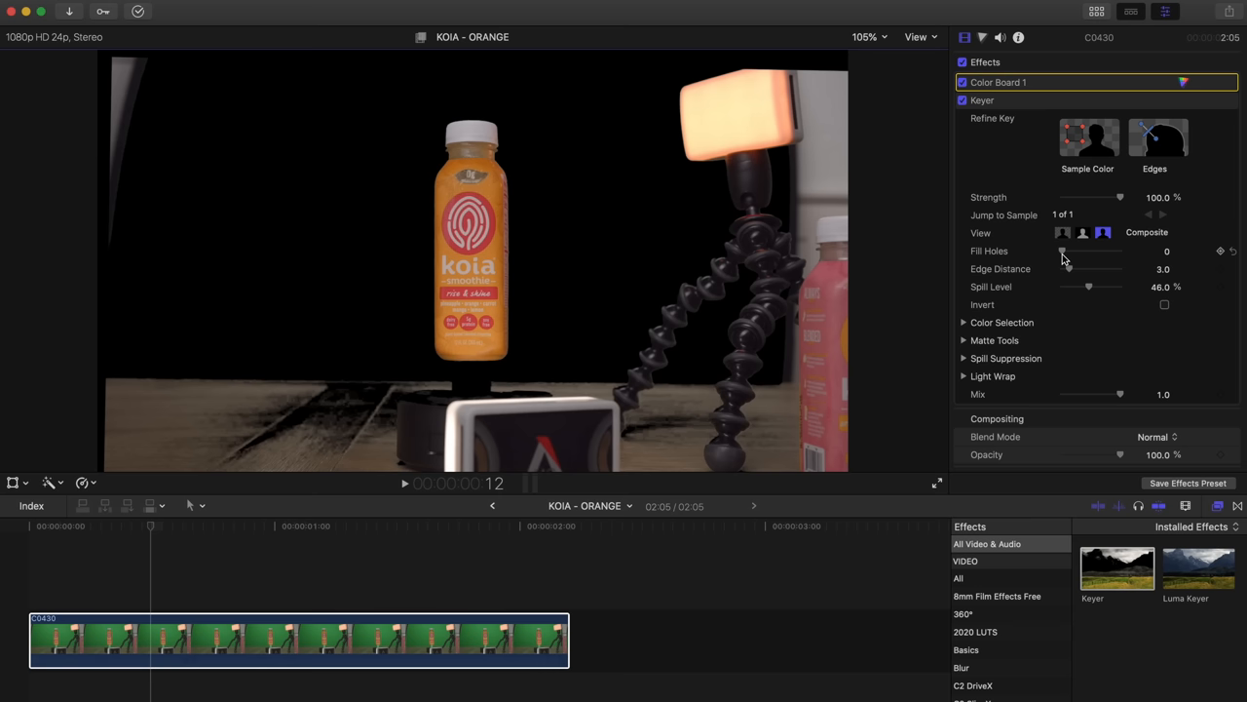
drag(1062, 251, 1120, 250)
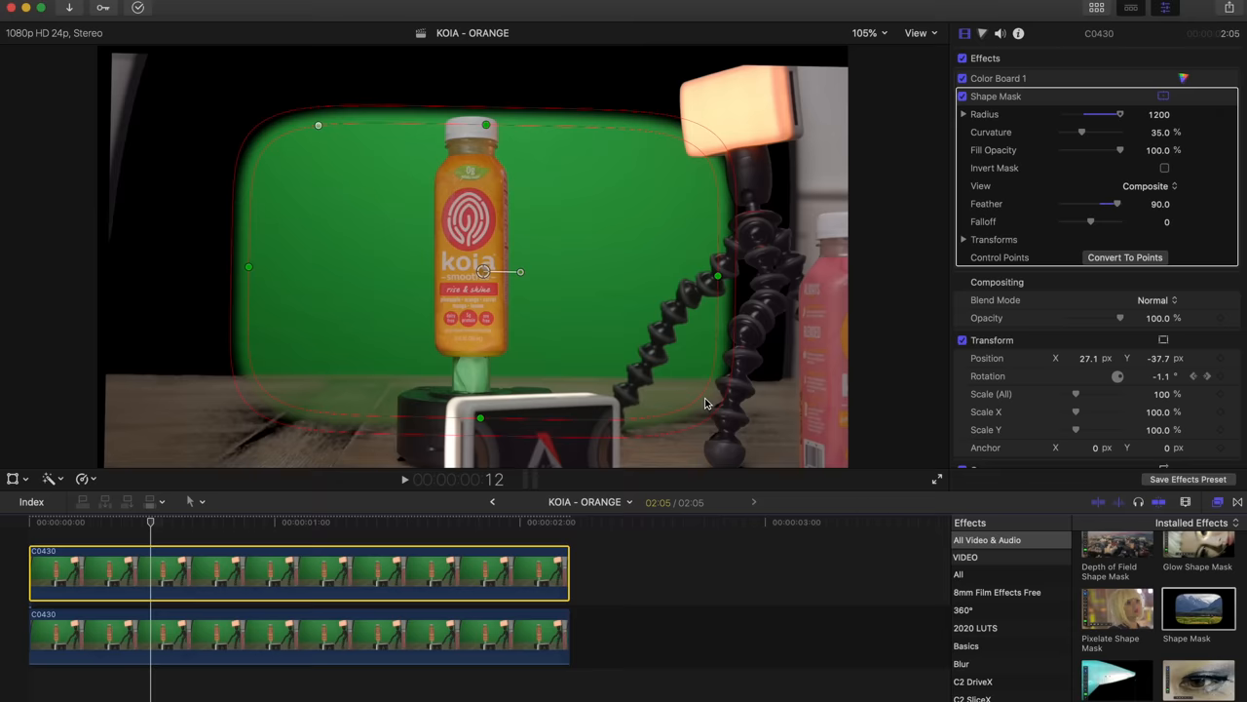
click(292, 653)
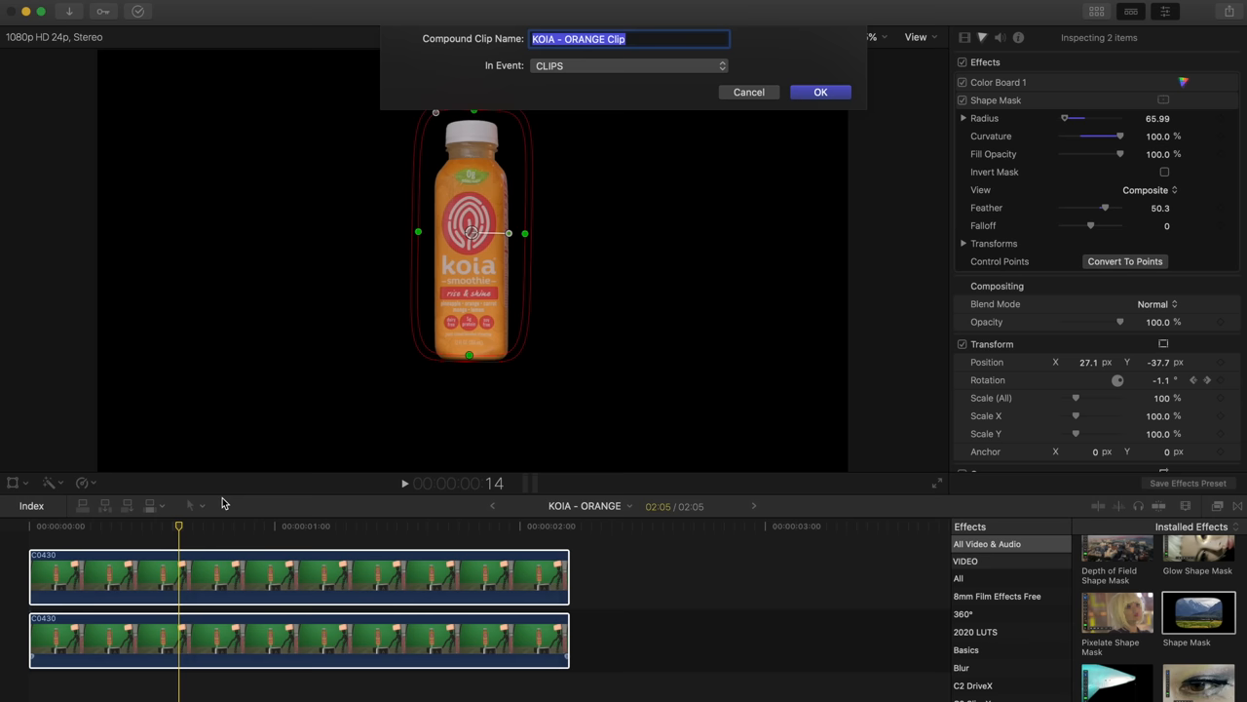
Confirm the compound clip dialog to merge the two stacked bottle clips.
click(819, 92)
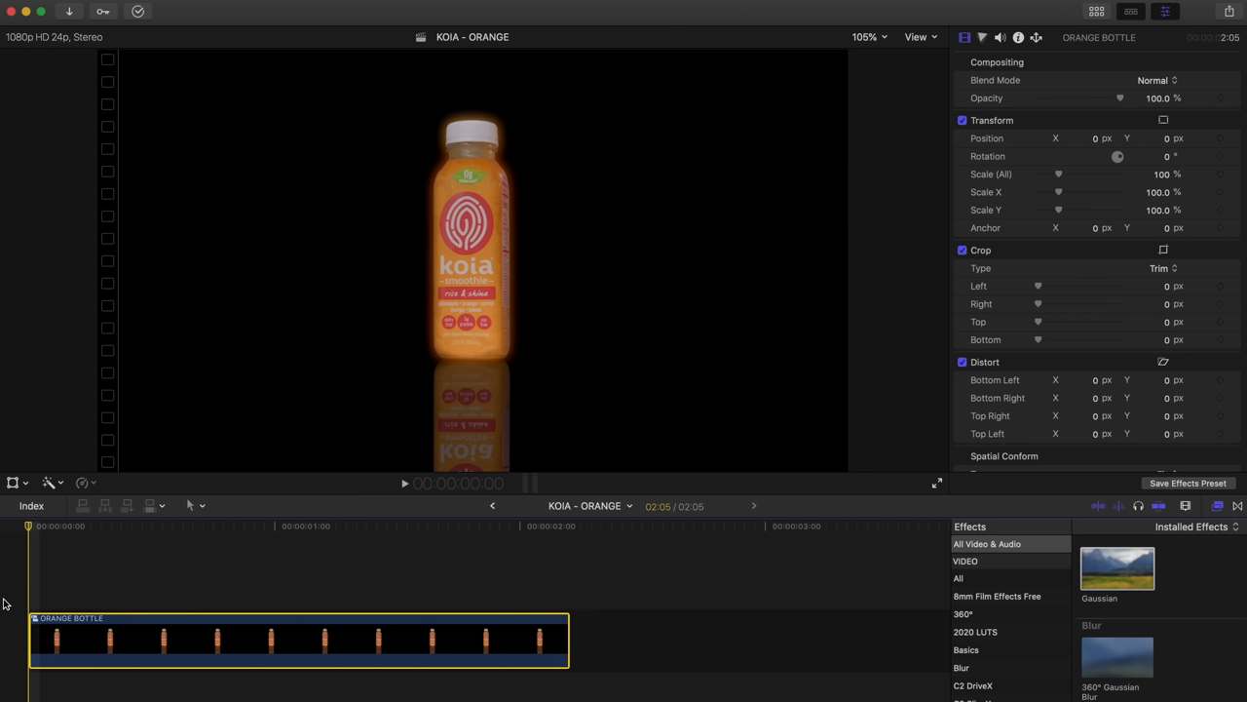
mouse_move(205, 454)
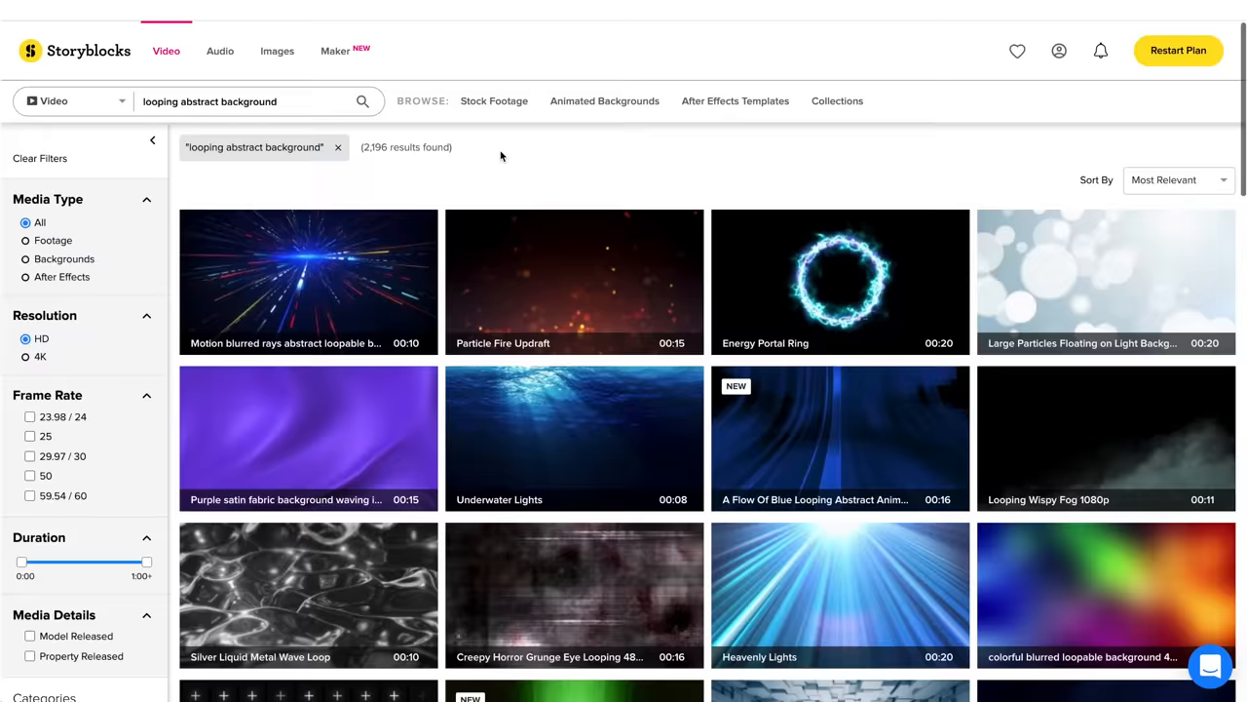
Scroll through the background results, then search Storyblocks for 'orange explosion'.
scroll(down, 3)
text(particles)
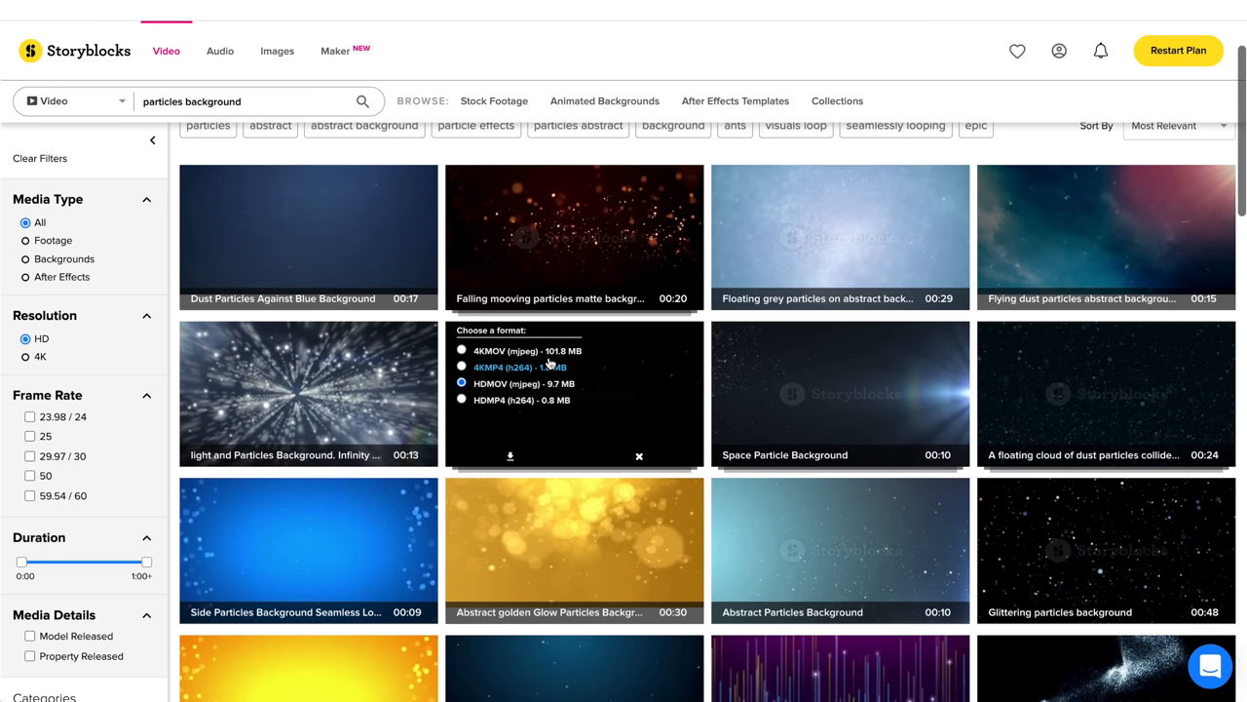
text(orange explosion)
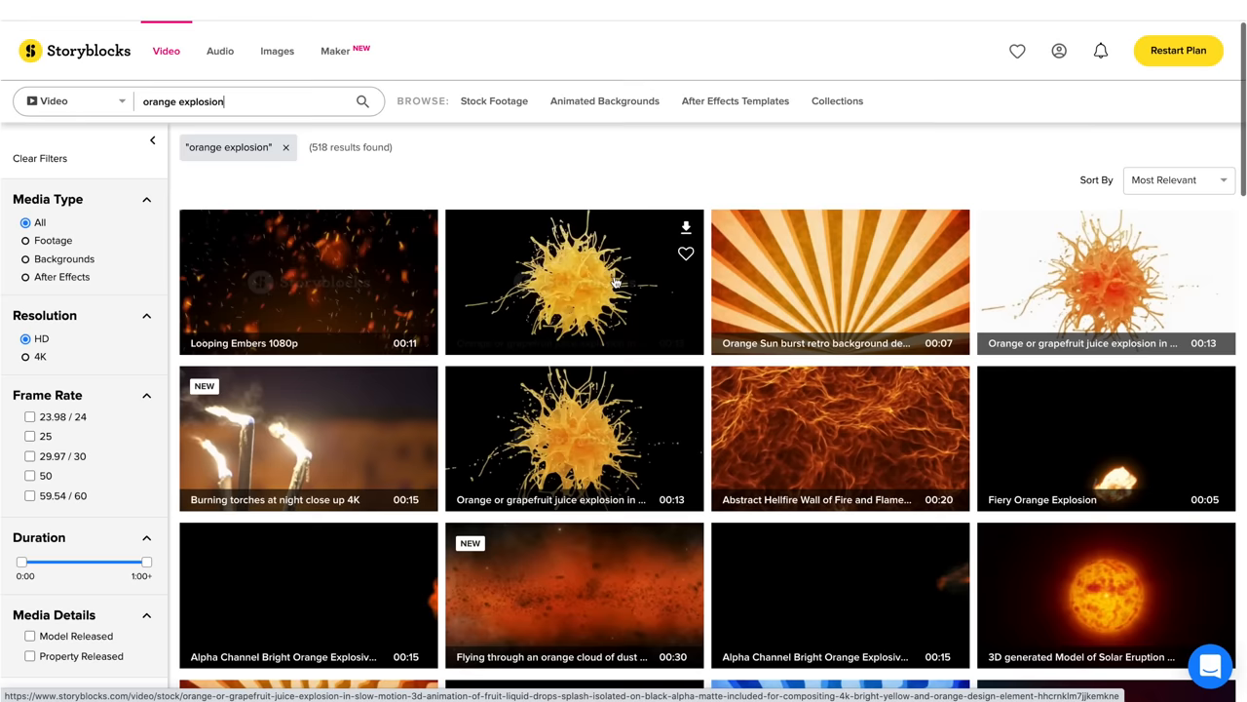